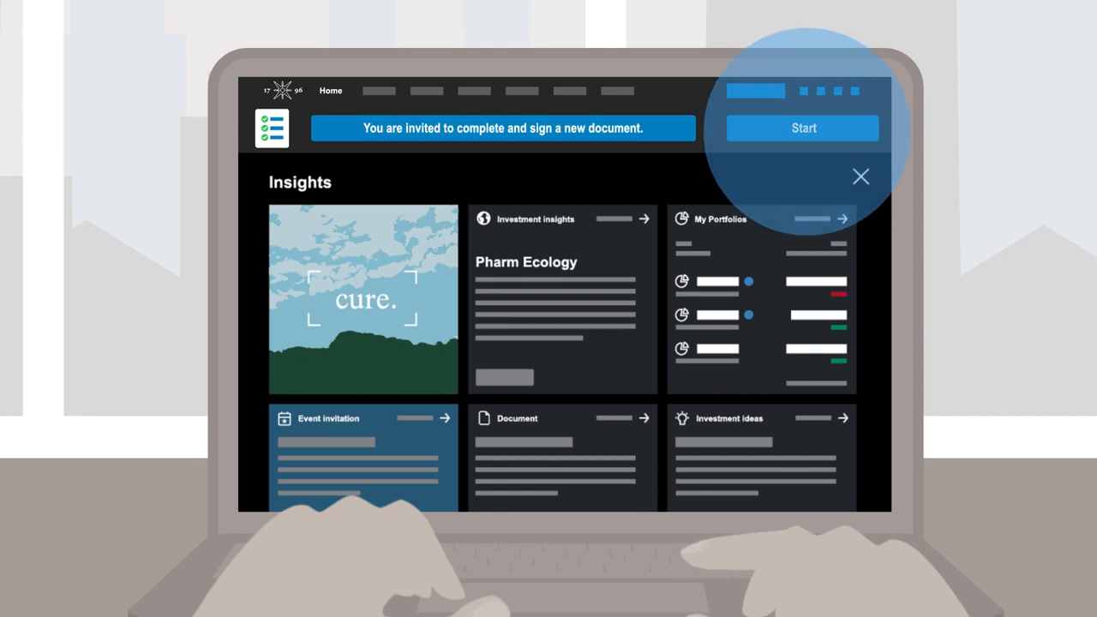
Start the new document from the home page signing invitation banner
{"action": "left_click", "coordinate": [802, 128]}
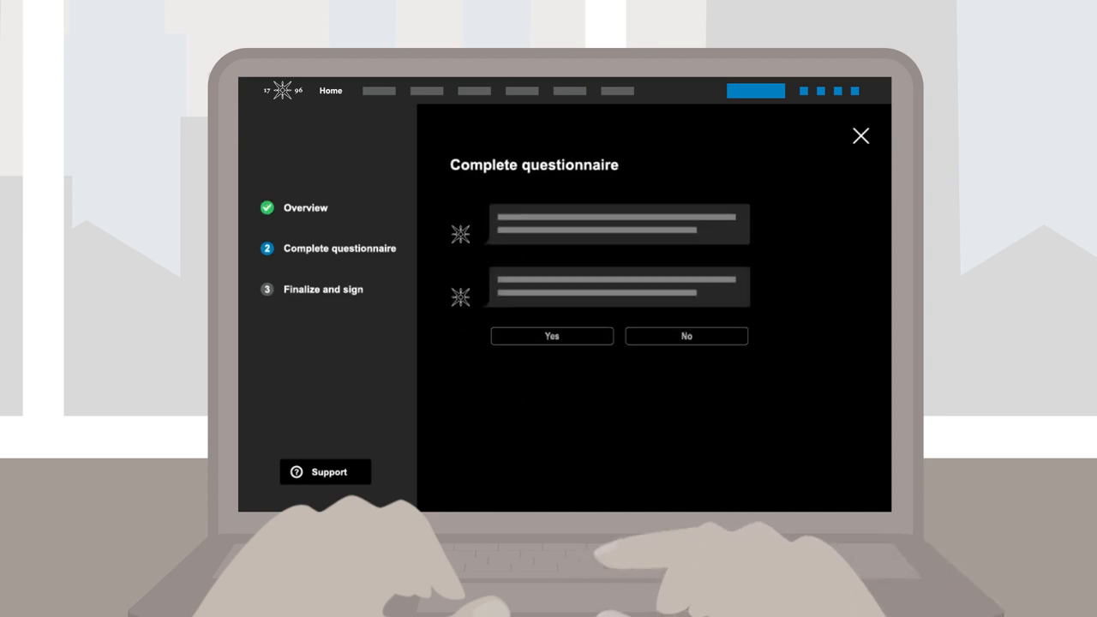
Answer No to the first questionnaire question and confirm the answer
{"action": "left_click", "coordinate": [685, 335]}
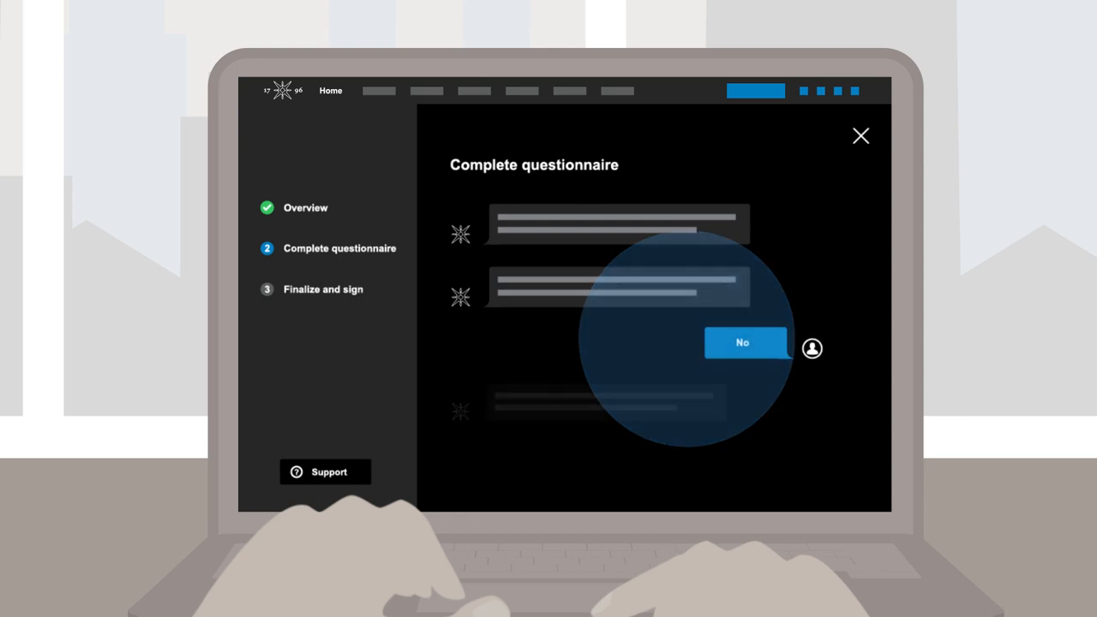
{"action": "left_click", "coordinate": [742, 342]}
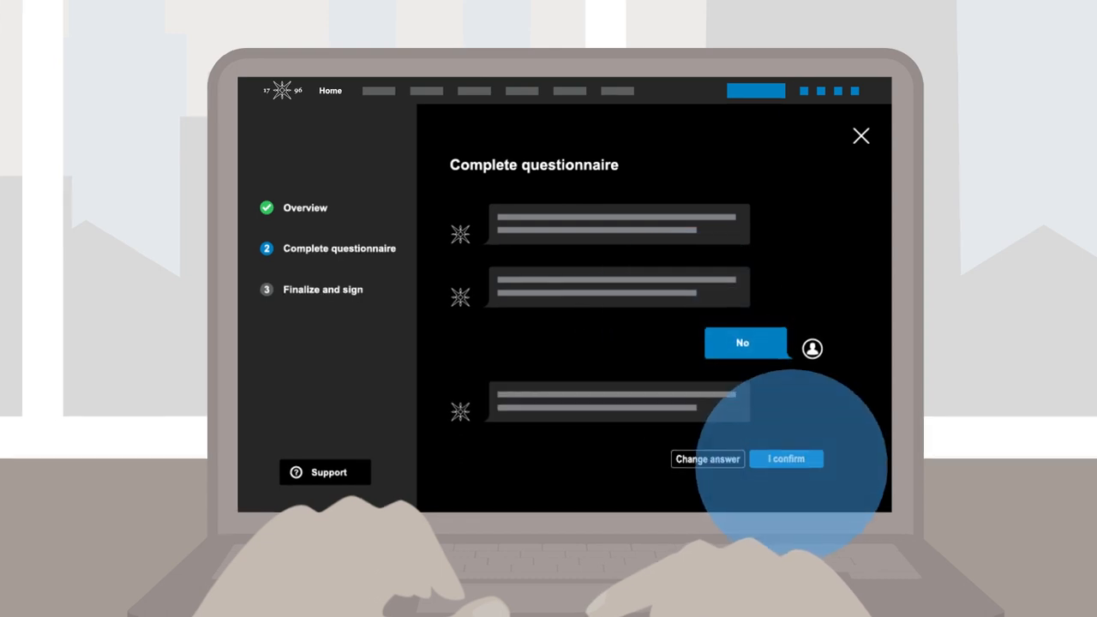
{"action": "left_click", "coordinate": [785, 459]}
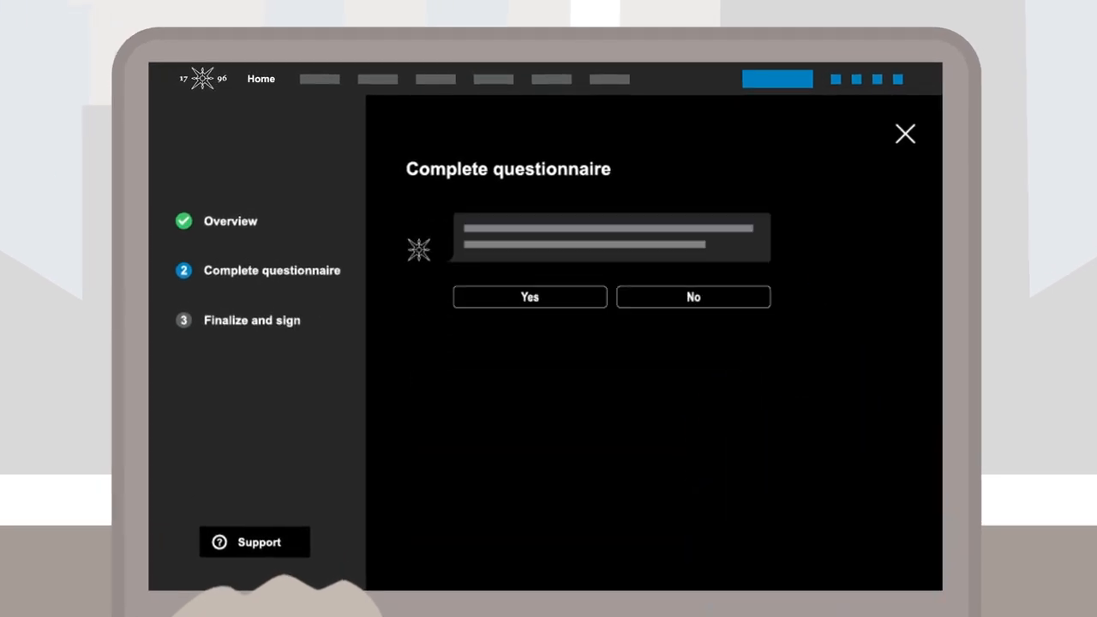
{"action": "left_click", "coordinate": [530, 296]}
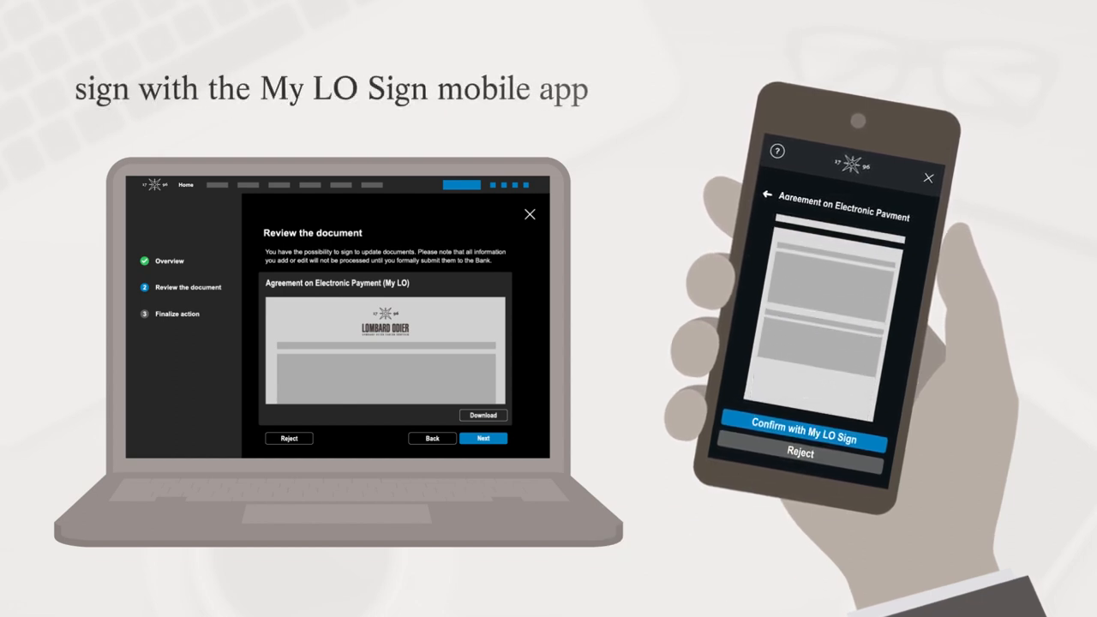
Continue from reviewing the electronic-payment agreement to signing with My LO Sign
{"action": "left_click", "coordinate": [483, 438]}
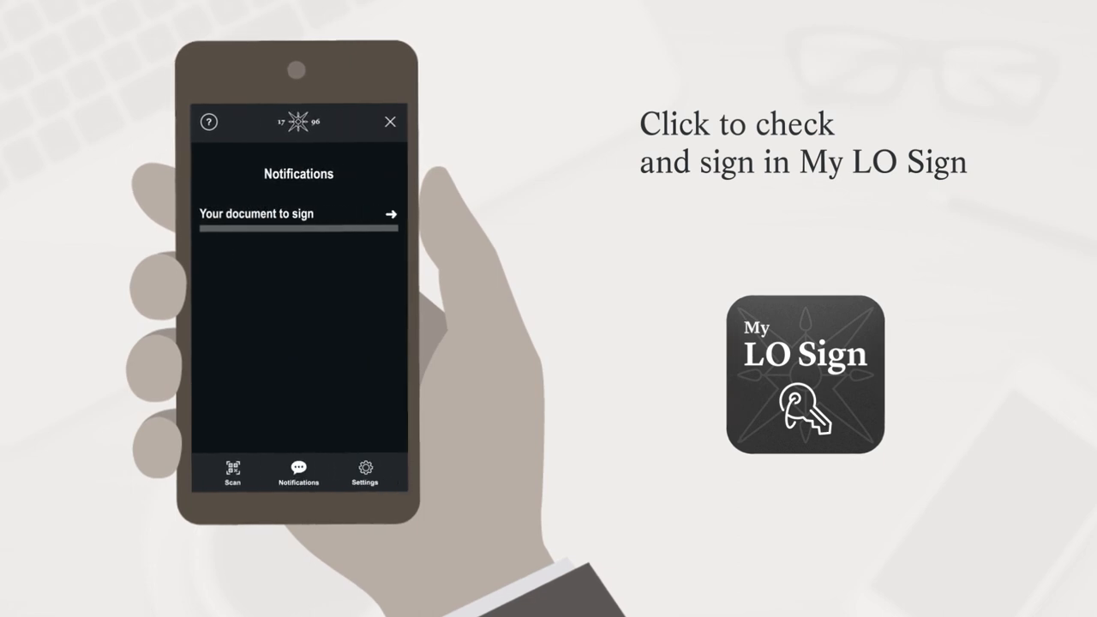
Open 'Your document to sign' in My LO Sign, sign it, and acknowledge
{"action": "left_click", "coordinate": [298, 215]}
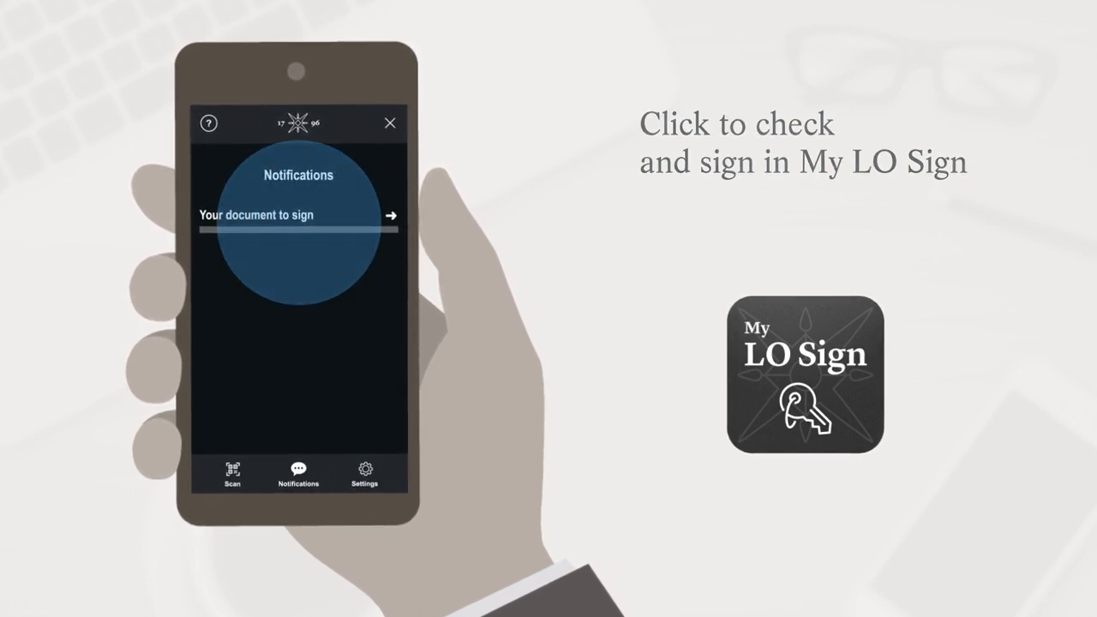
{"action": "left_click", "coordinate": [298, 215]}
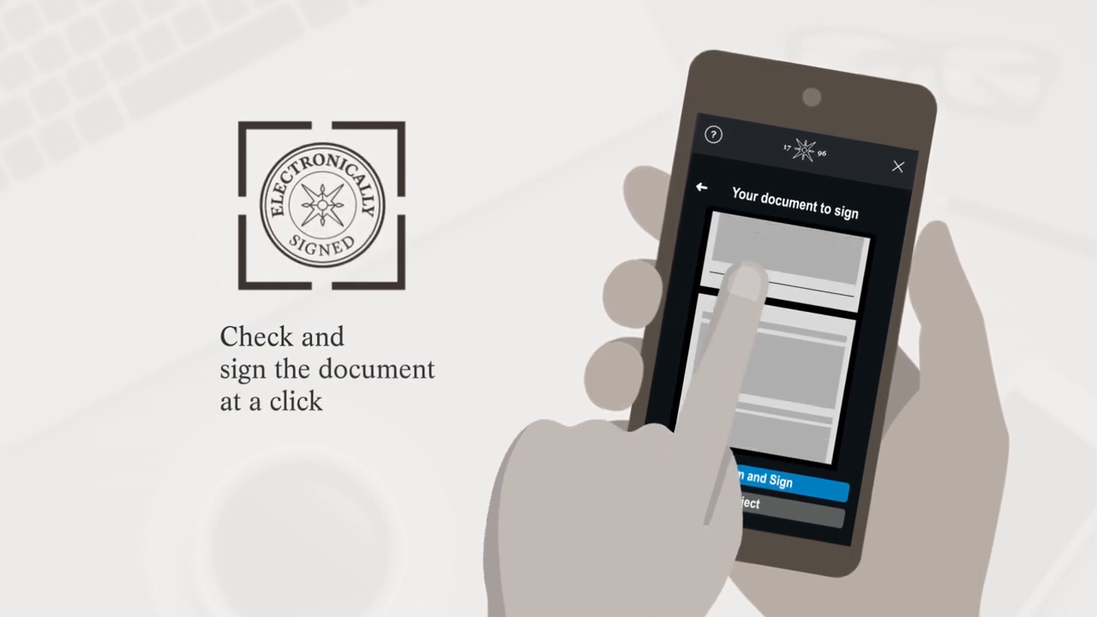
{"action": "left_click", "coordinate": [742, 482]}
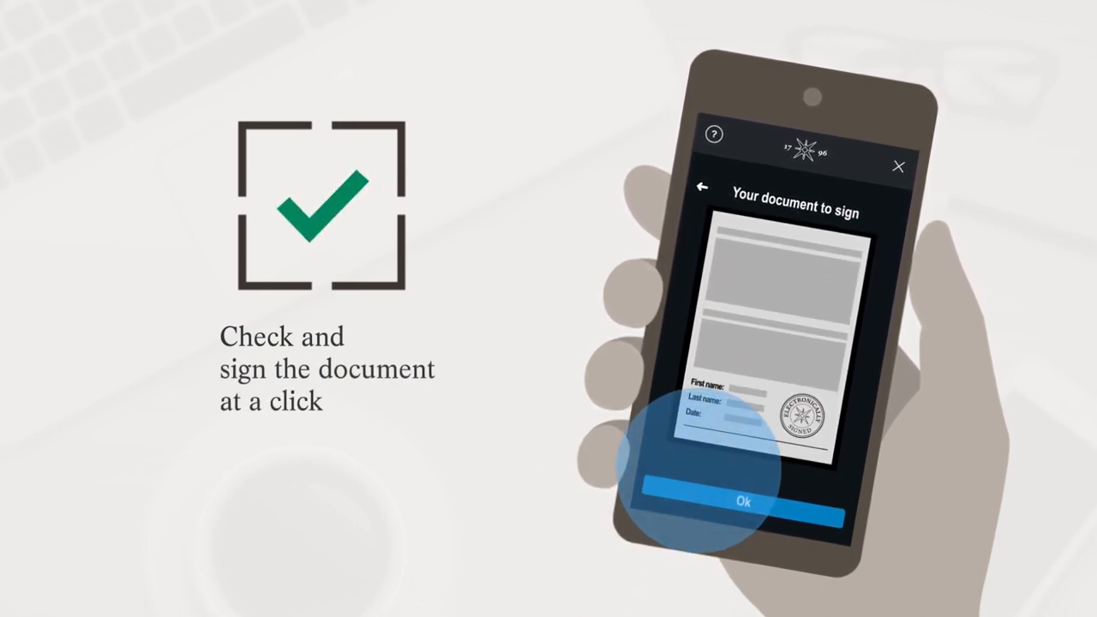
{"action": "left_click", "coordinate": [743, 501]}
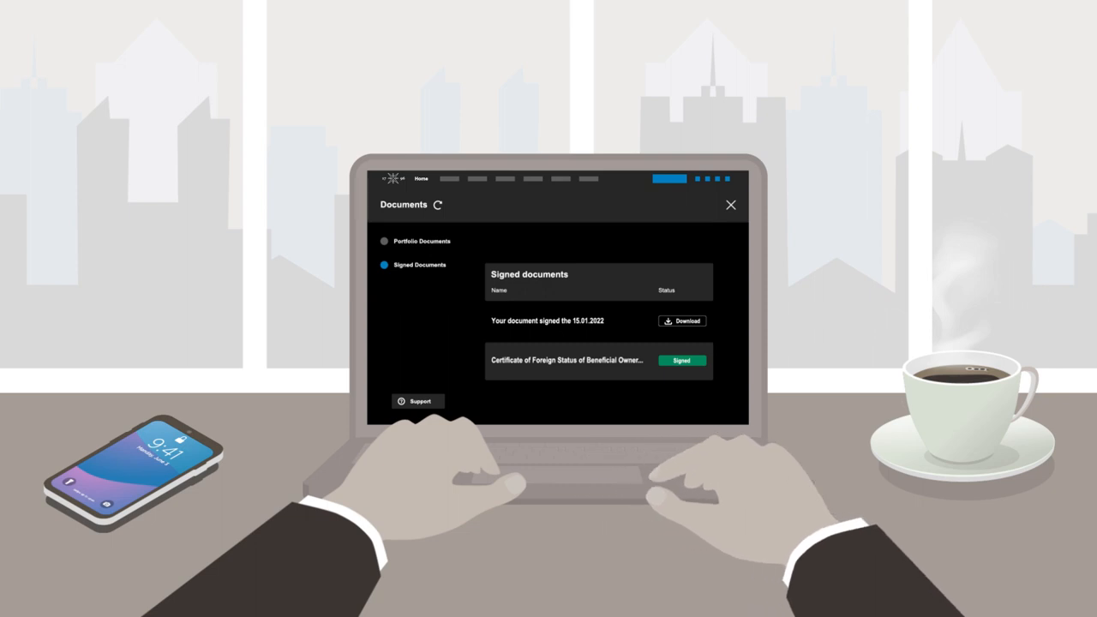
{"action": "mouse_move", "coordinate": [669, 480]}
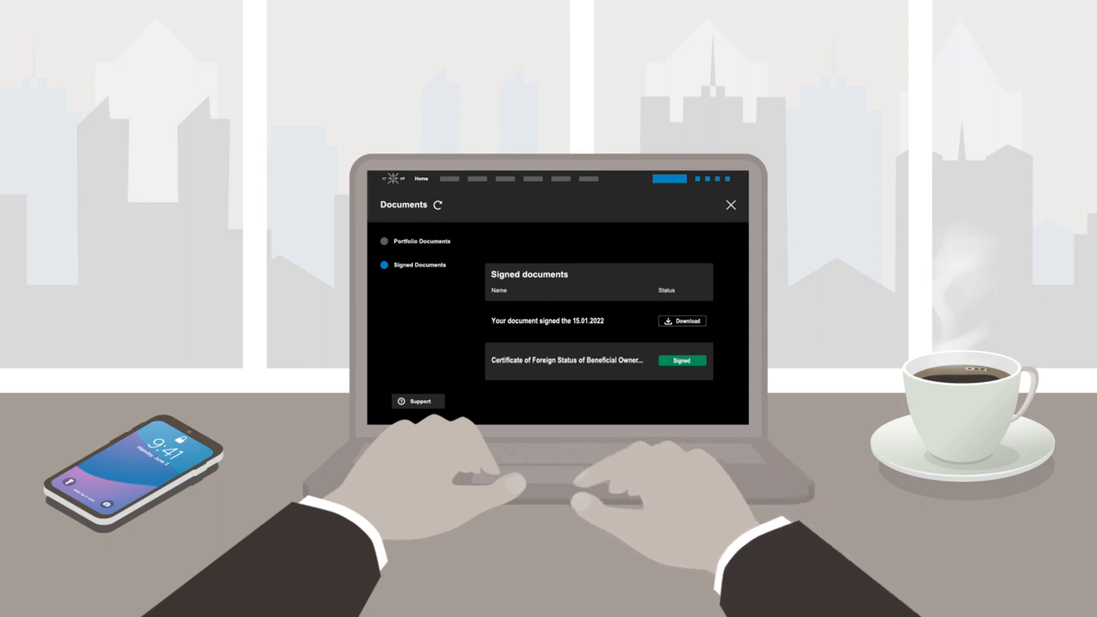
Download the document signed 15.01.2022 from the Signed Documents list
{"action": "left_click", "coordinate": [681, 320]}
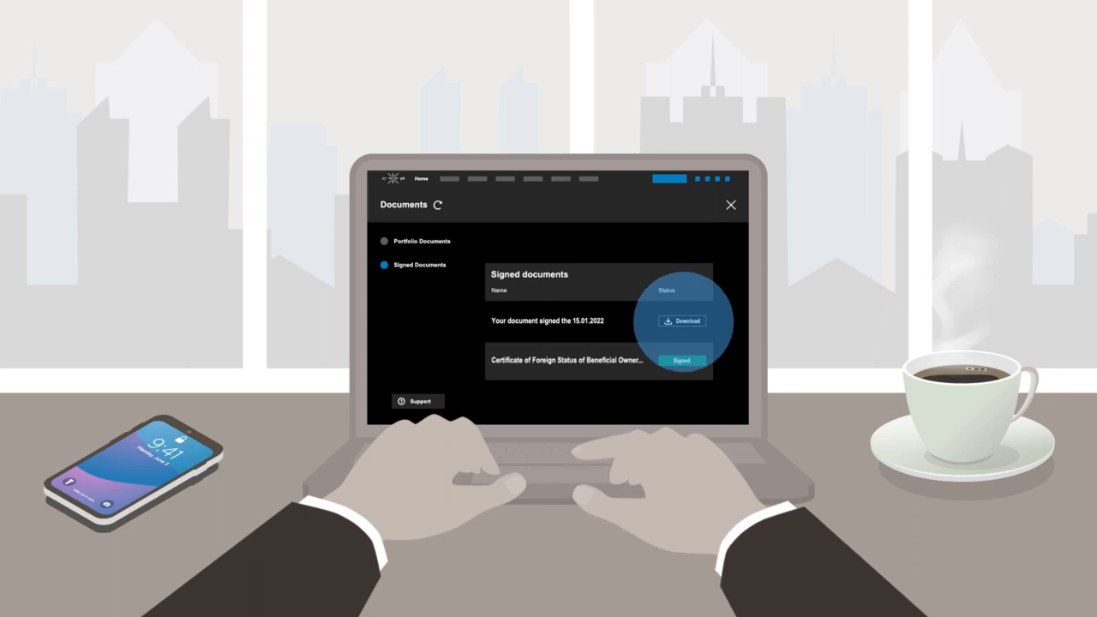